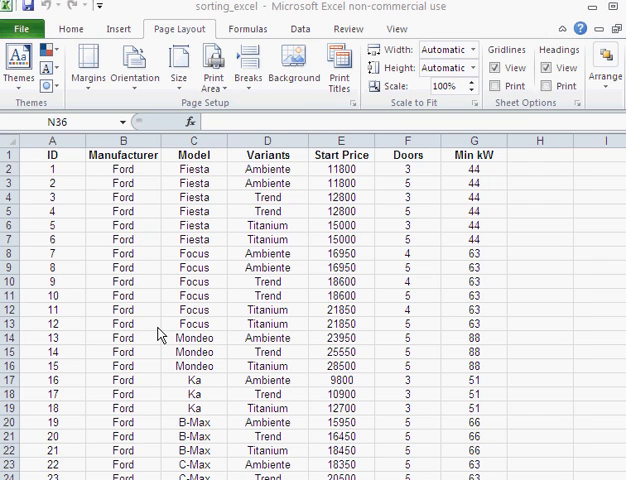
pyautogui.moveTo(73, 181)
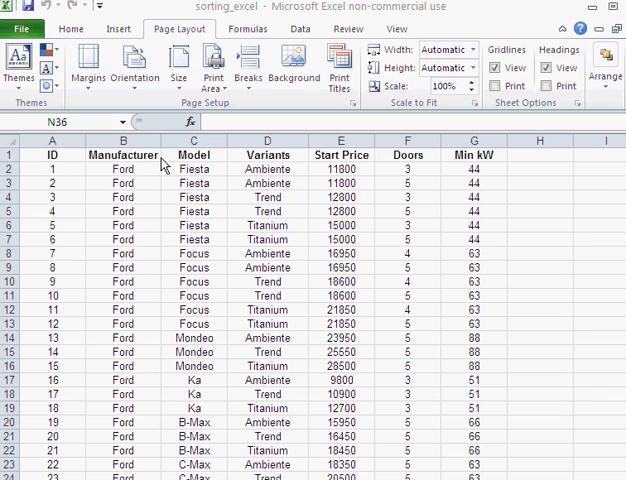
pyautogui.moveTo(475, 167)
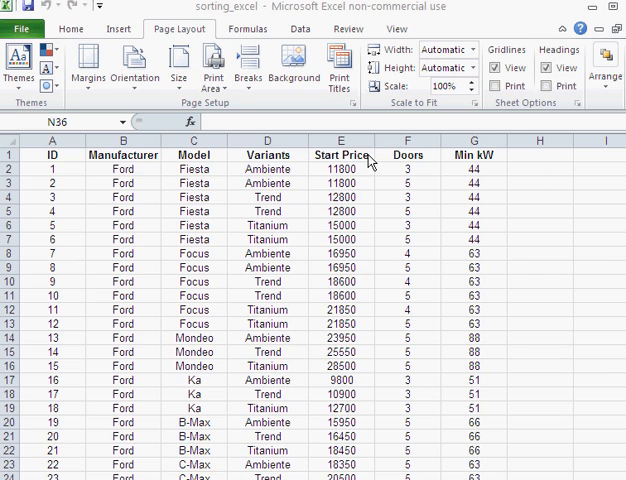
pyautogui.moveTo(268, 232)
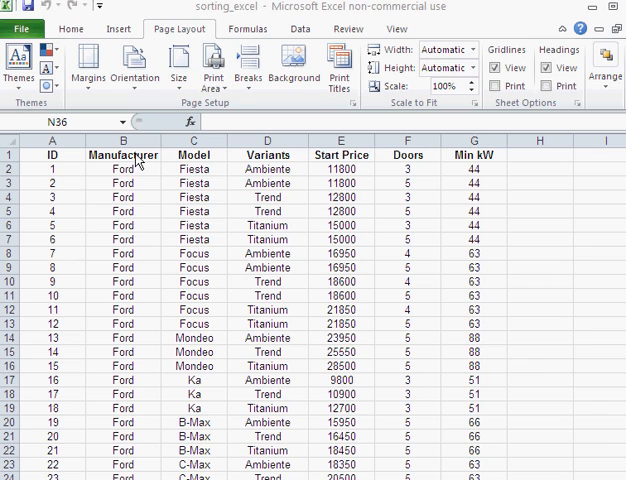
pyautogui.moveTo(150, 258)
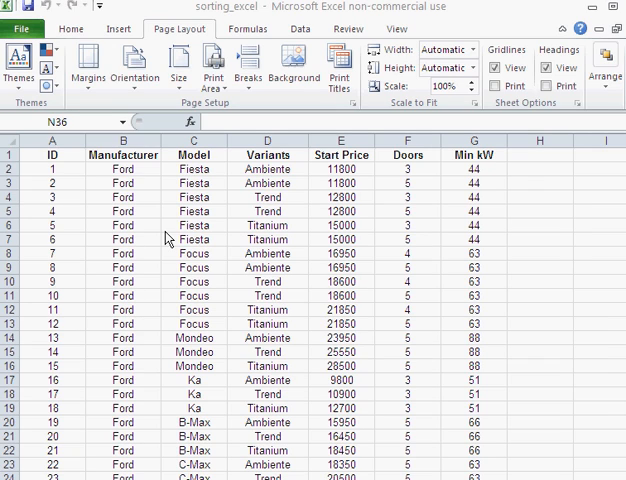
pyautogui.moveTo(408, 291)
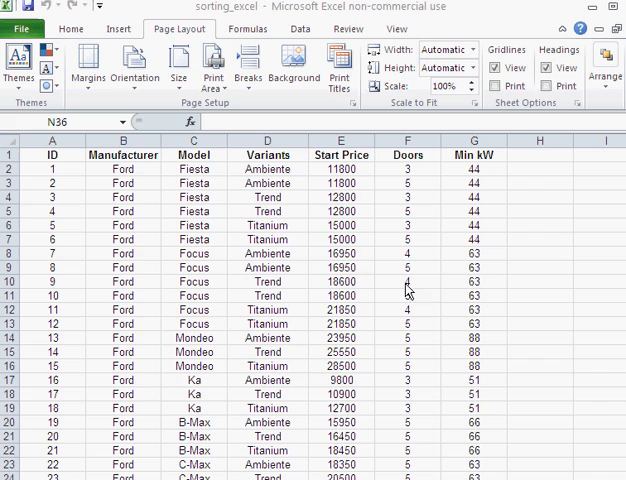
pyautogui.moveTo(387, 291)
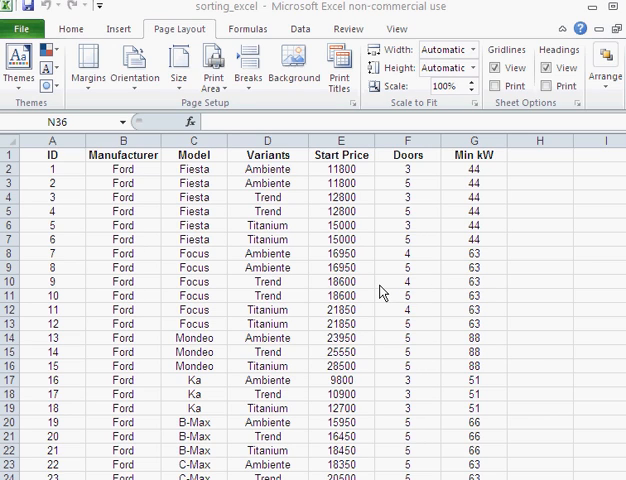
pyautogui.moveTo(198, 40)
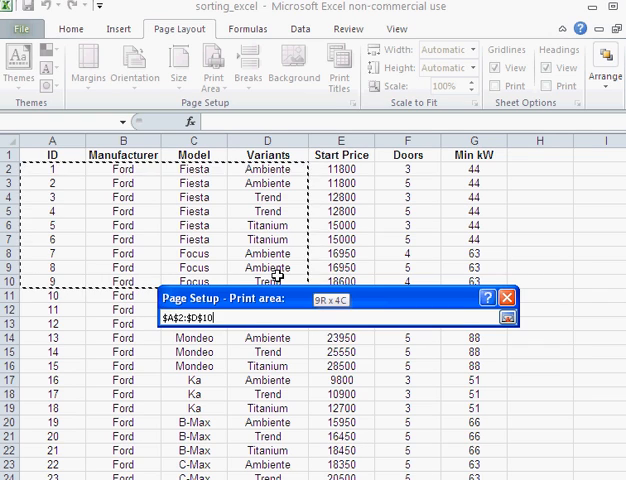
# Set the print area to columns A:G ($A:$G) in Page Setup's Sheet settings
pyautogui.click(507, 316)
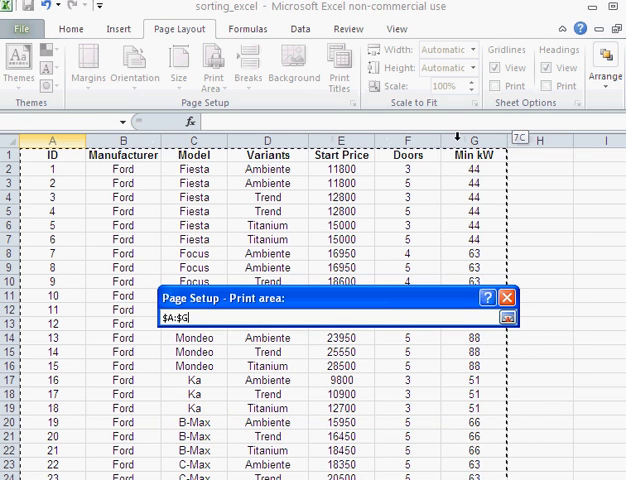
pyautogui.click(508, 317)
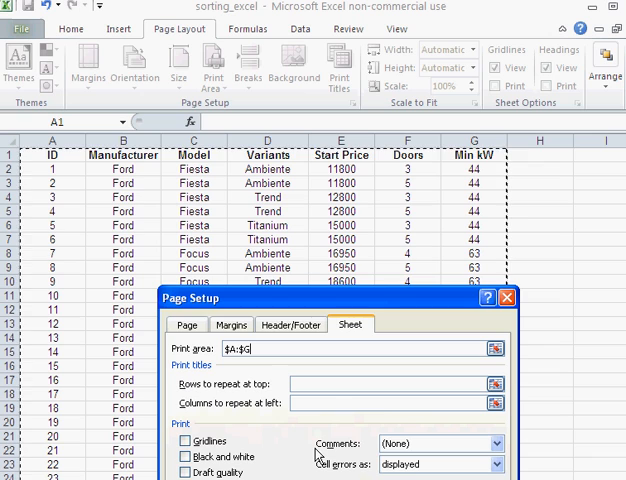
pyautogui.moveTo(310, 322)
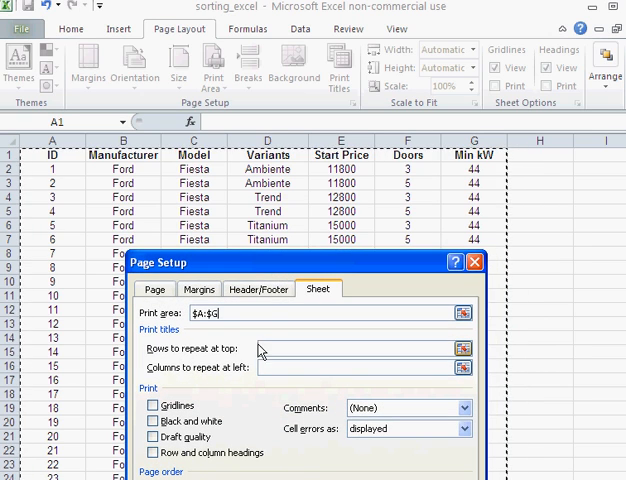
# Set rows to repeat at top to row 1 ($1:$1)
pyautogui.click(360, 348)
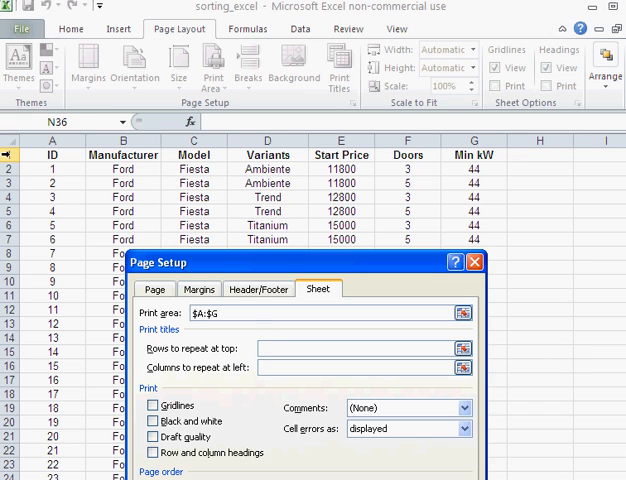
pyautogui.click(360, 348)
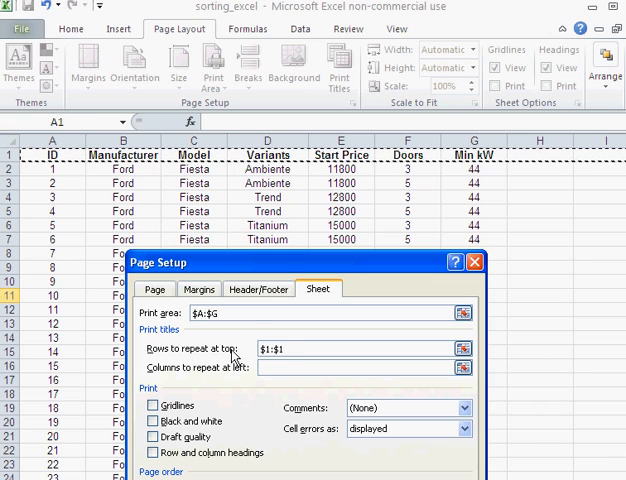
pyautogui.click(355, 349)
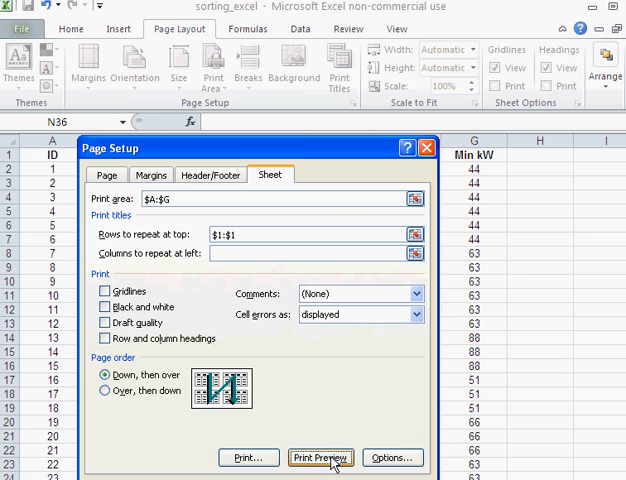
# Preview the printout and scroll to a later page showing the repeated ID–Min kW header
pyautogui.click(320, 457)
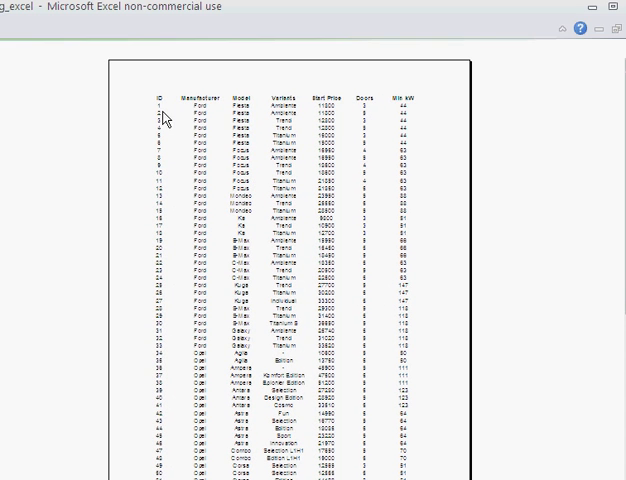
pyautogui.moveTo(414, 107)
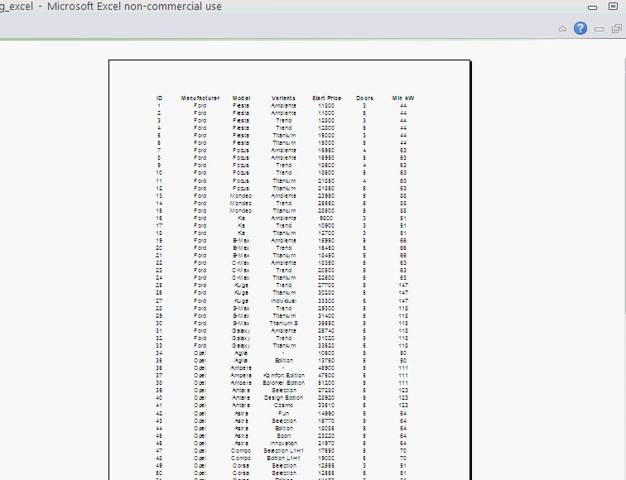
pyautogui.scroll(-3)
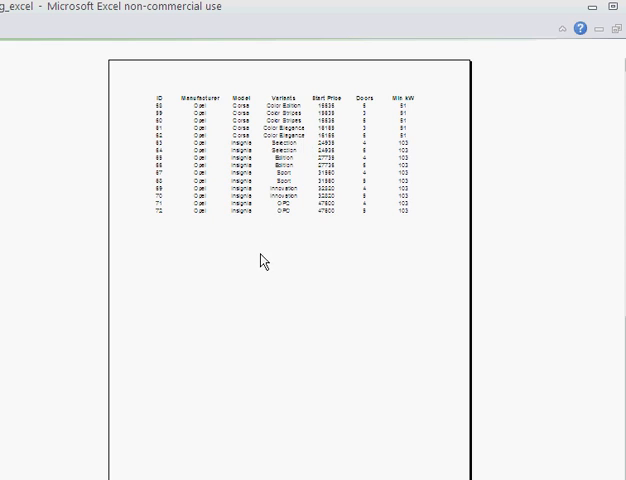
pyautogui.moveTo(380, 112)
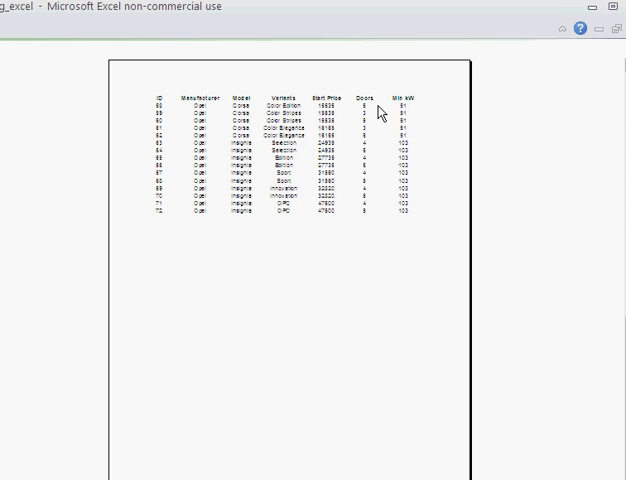
pyautogui.moveTo(385, 112)
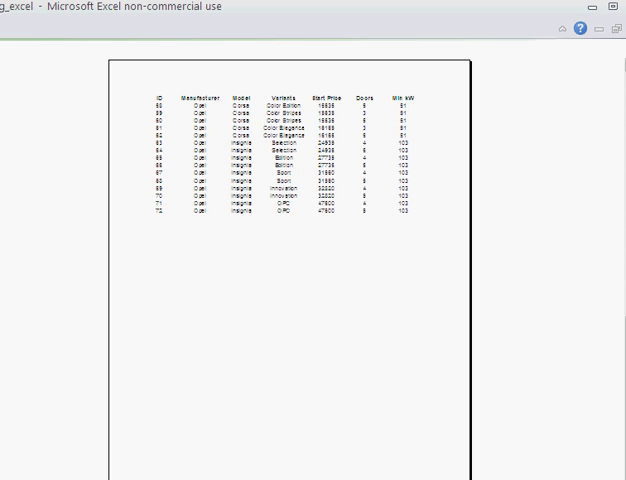